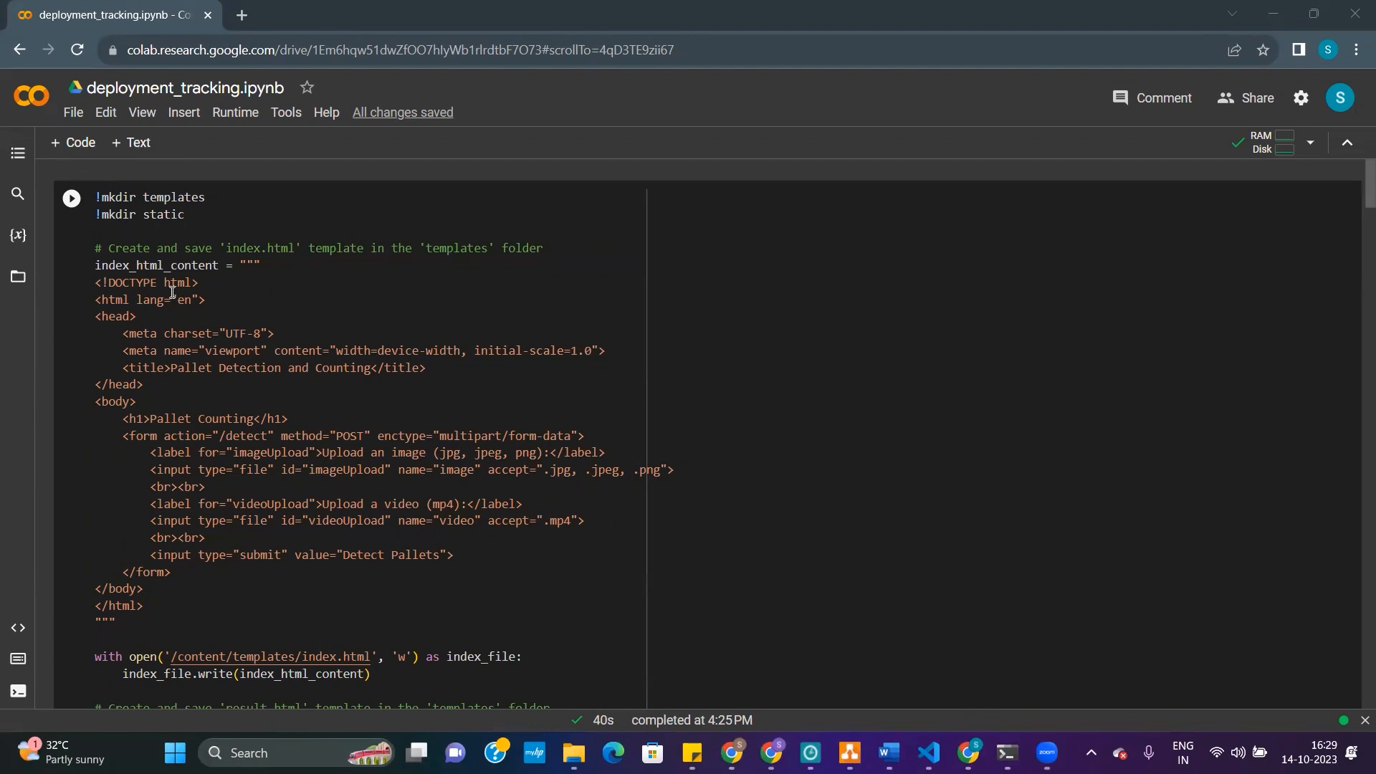
- Re-run the pip install cell, then scroll down to the ngrok authtoken cell
click(70, 198)
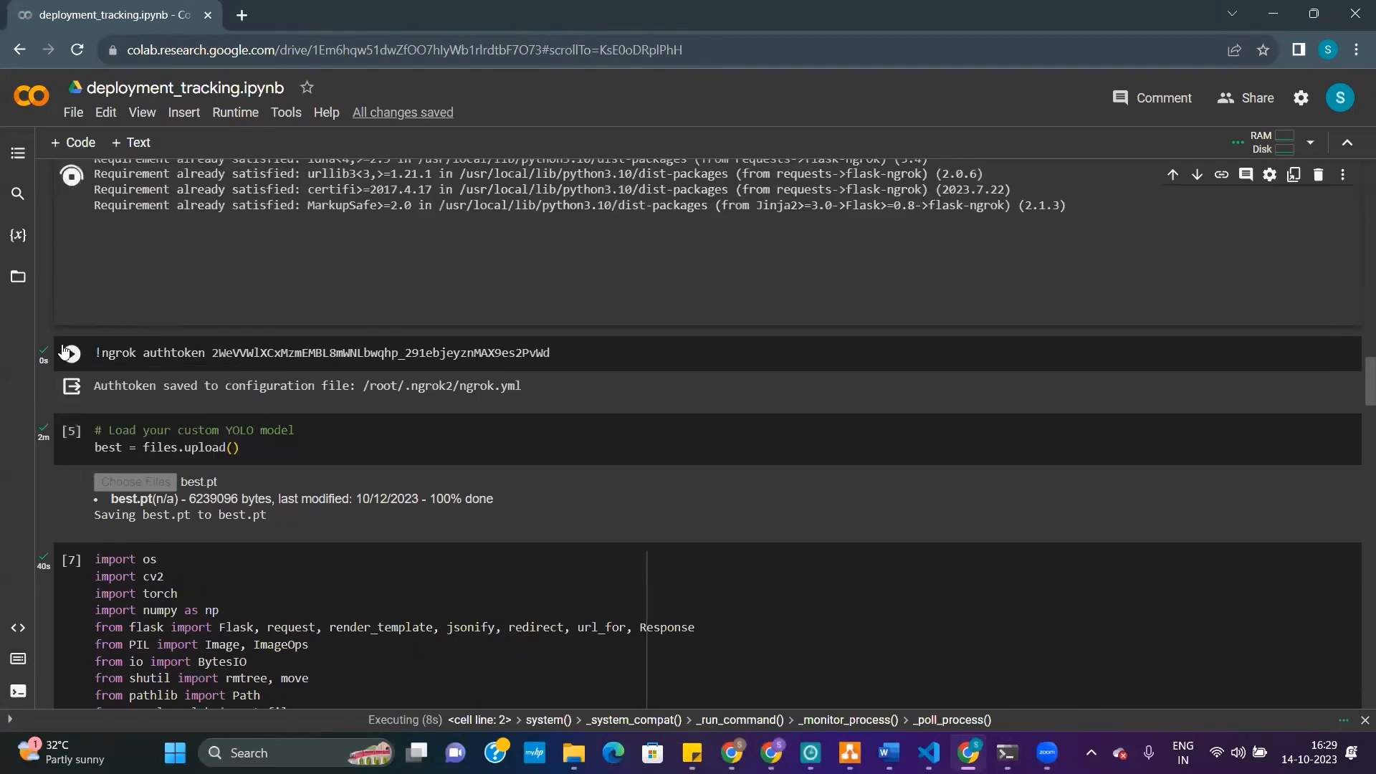
mouse_move(71, 353)
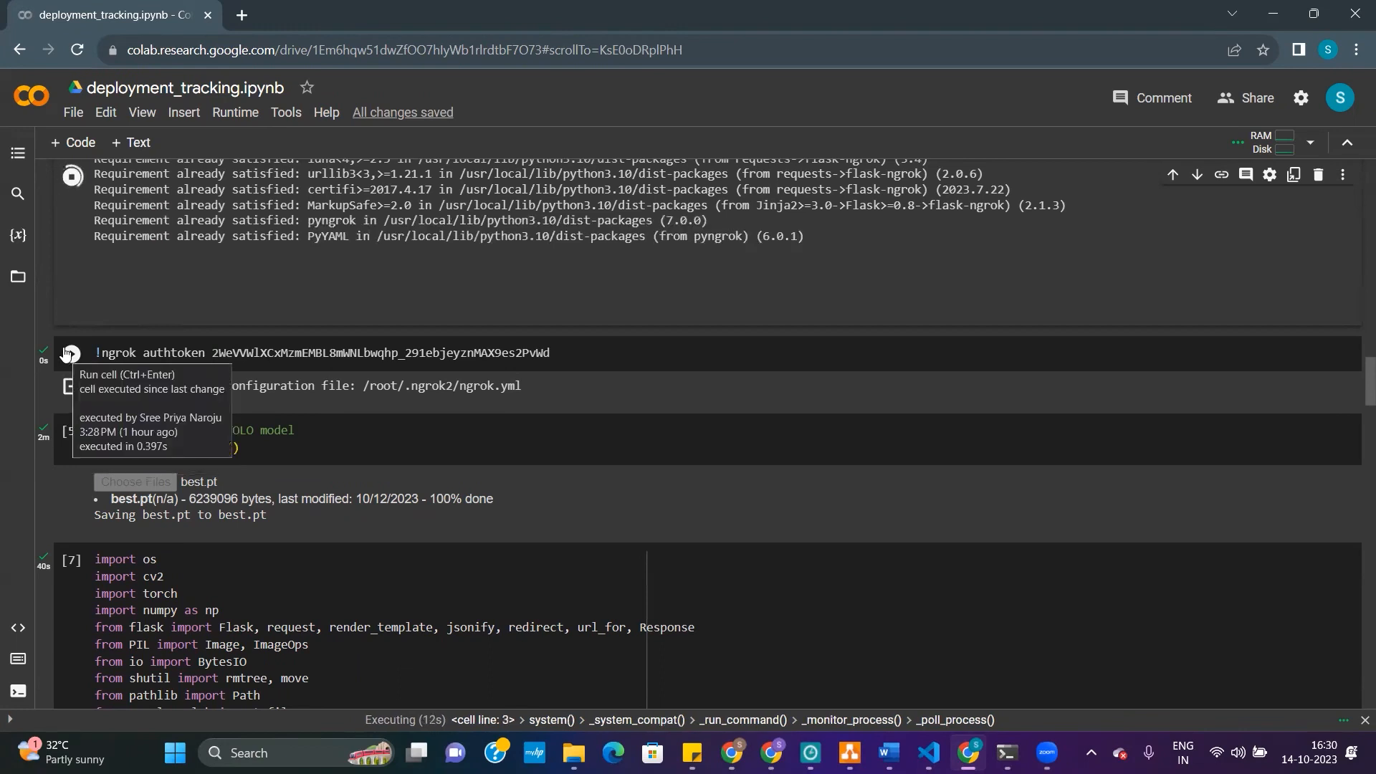
mouse_move(100, 318)
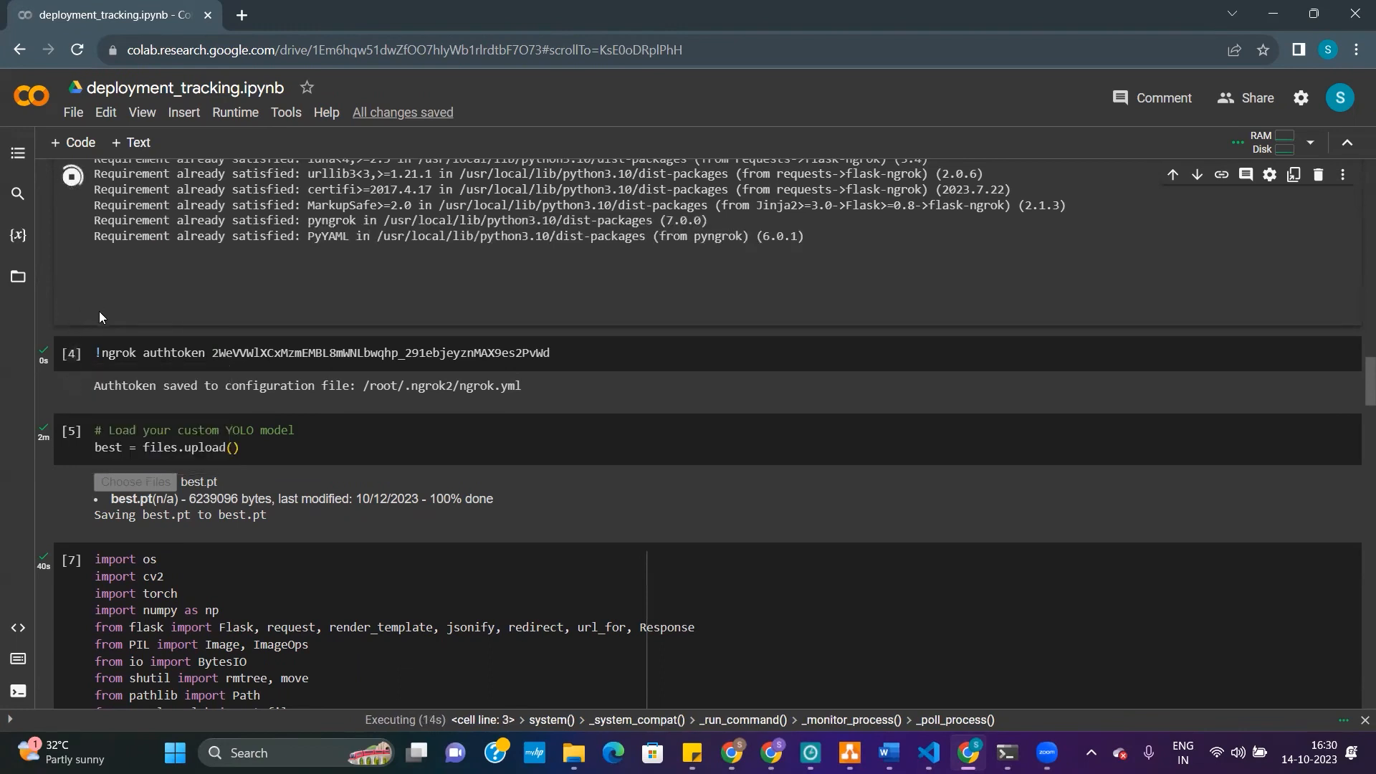
scroll(down, 3)
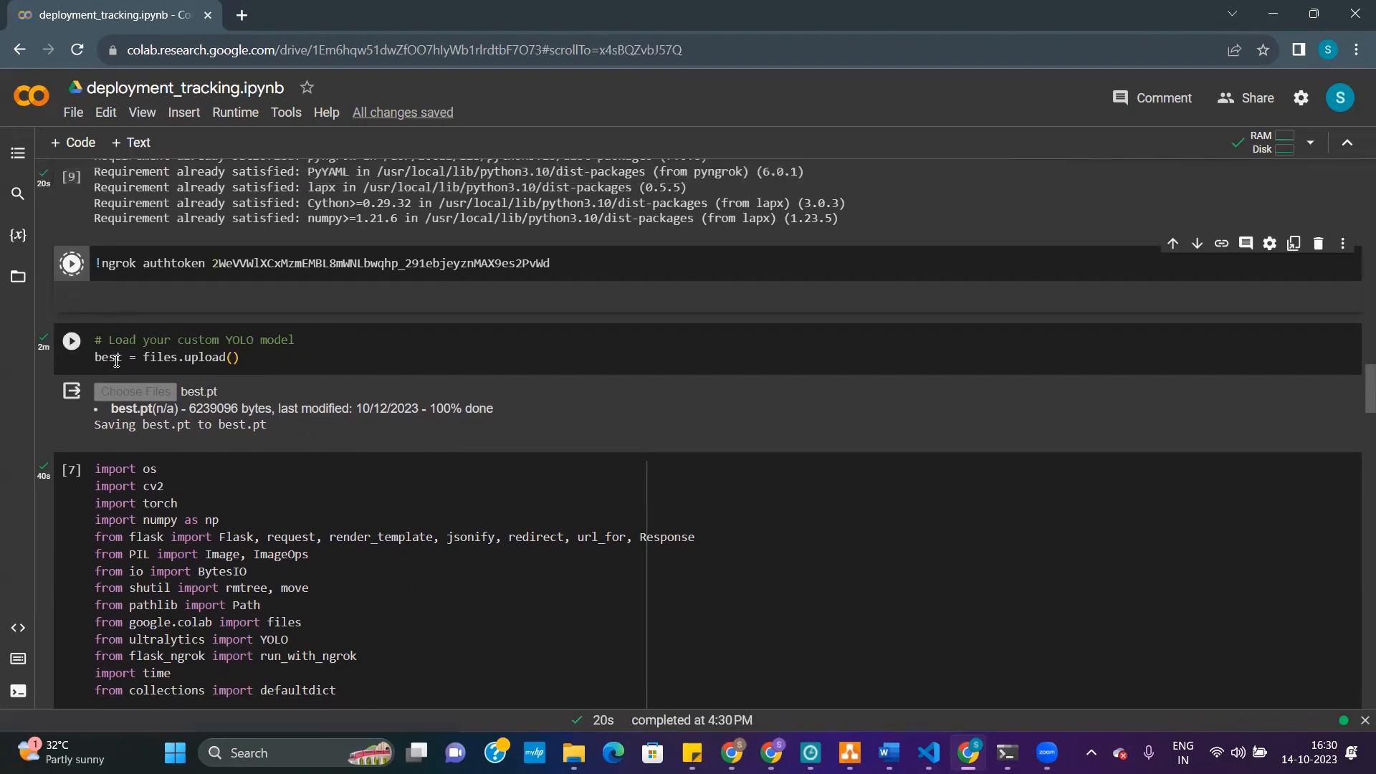
- Run the upload cell and upload best.pt from the local file picker
click(71, 260)
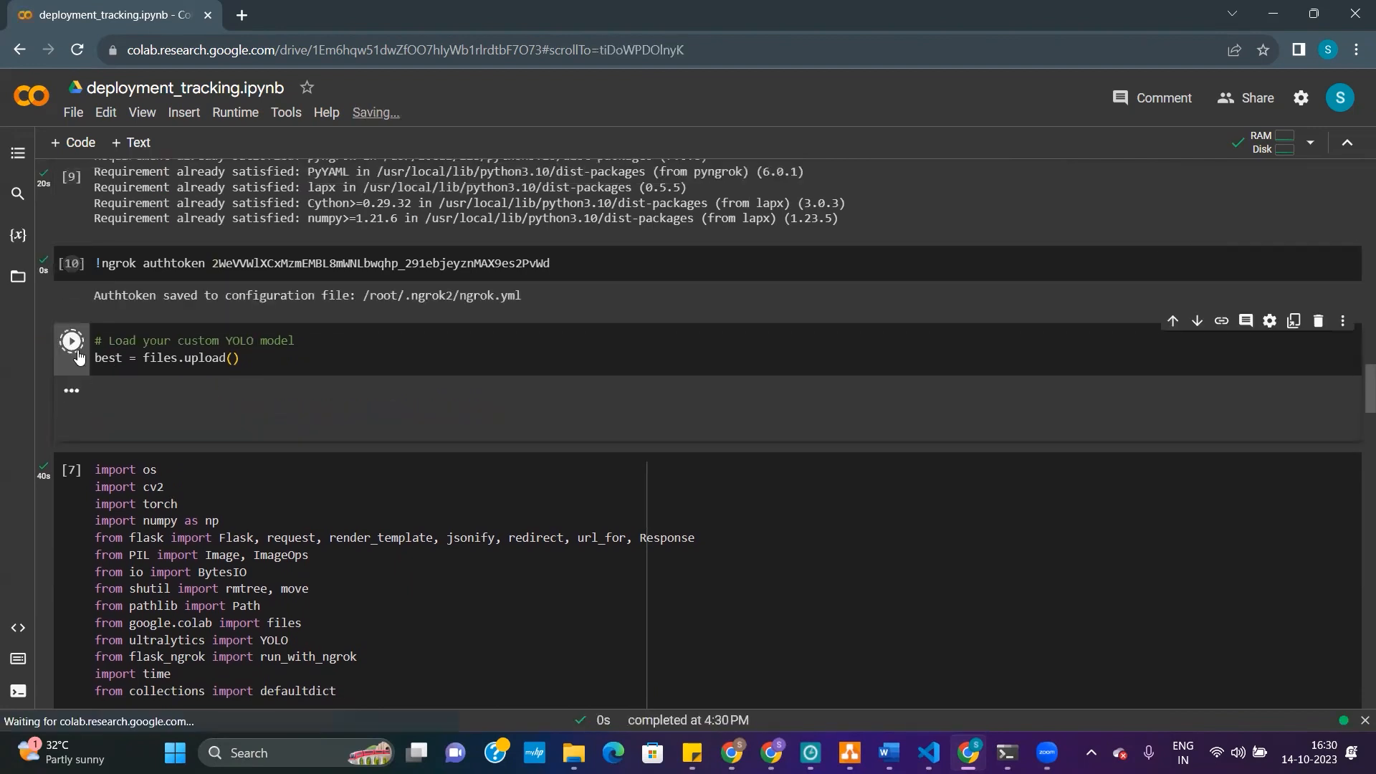
click(70, 340)
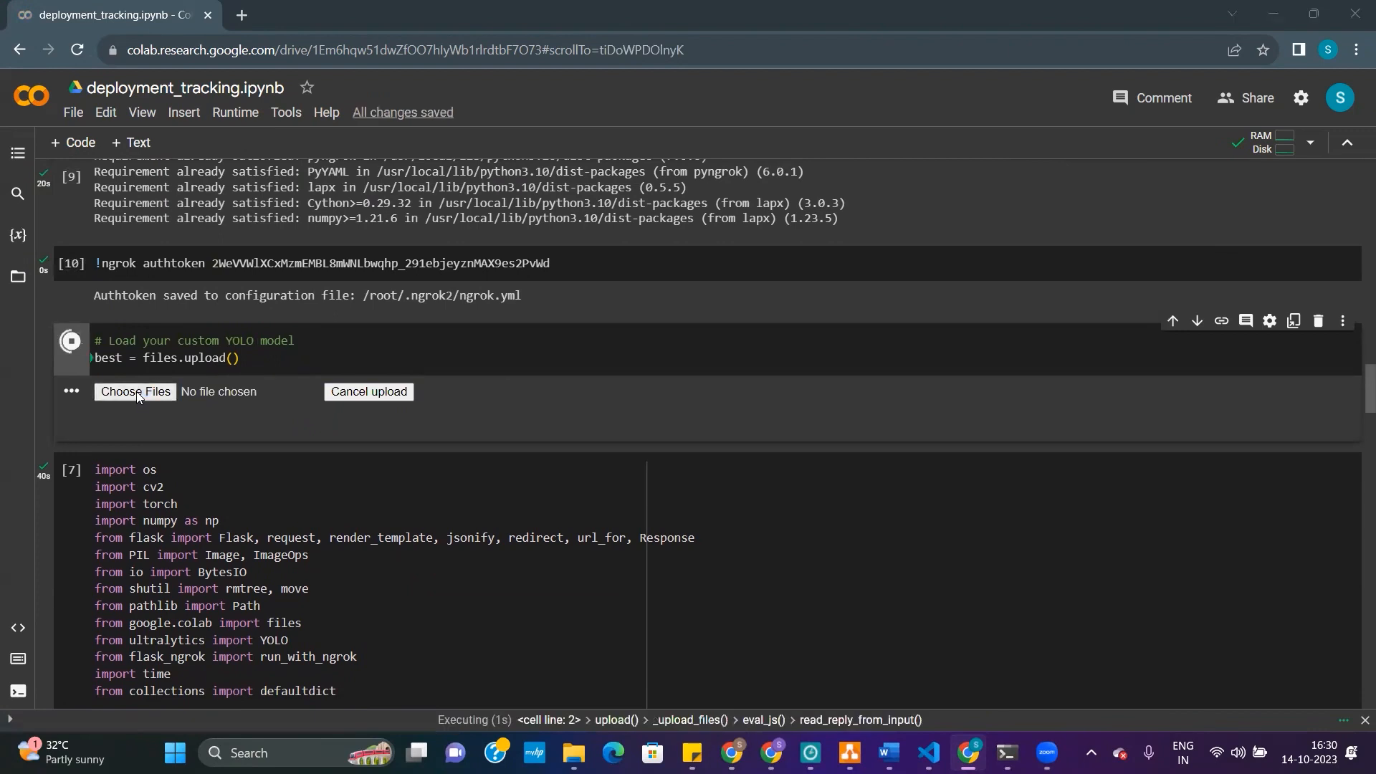
click(135, 391)
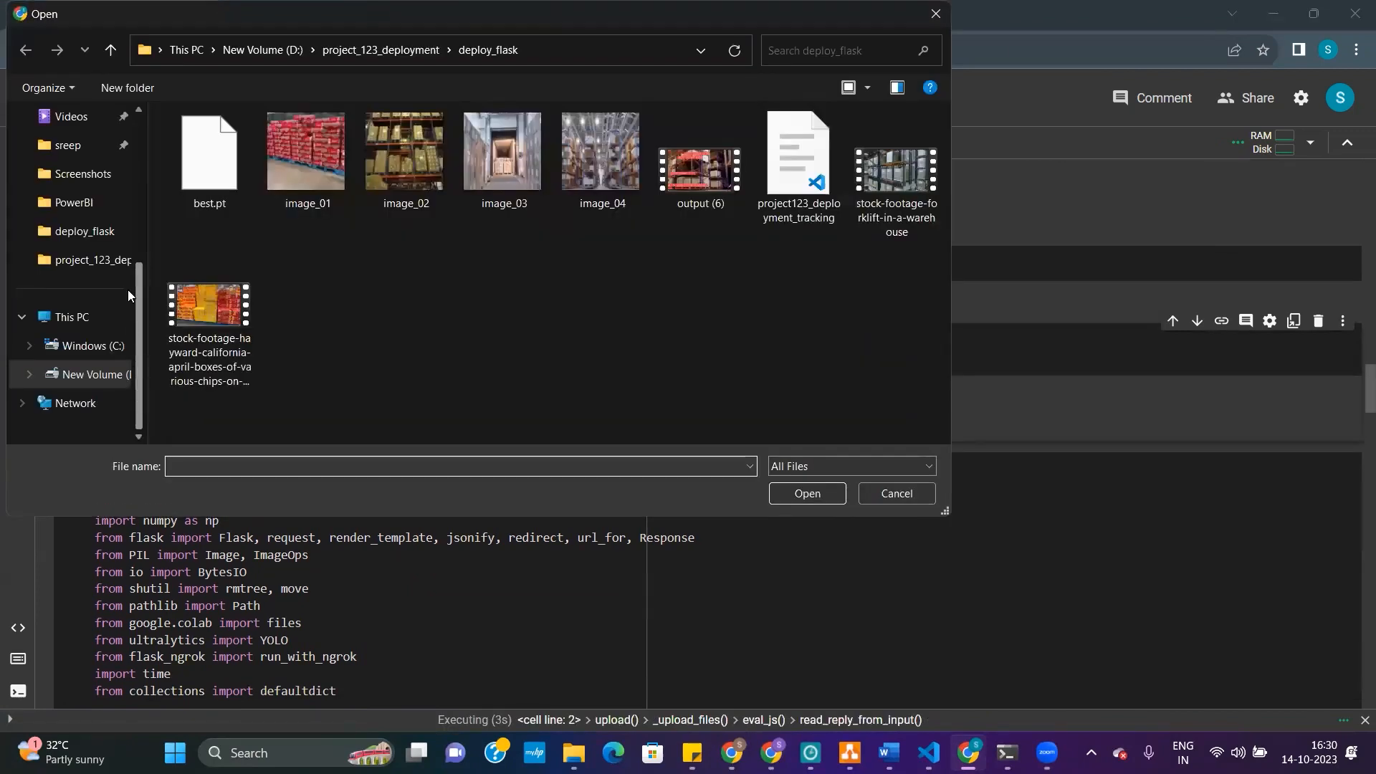
click(208, 158)
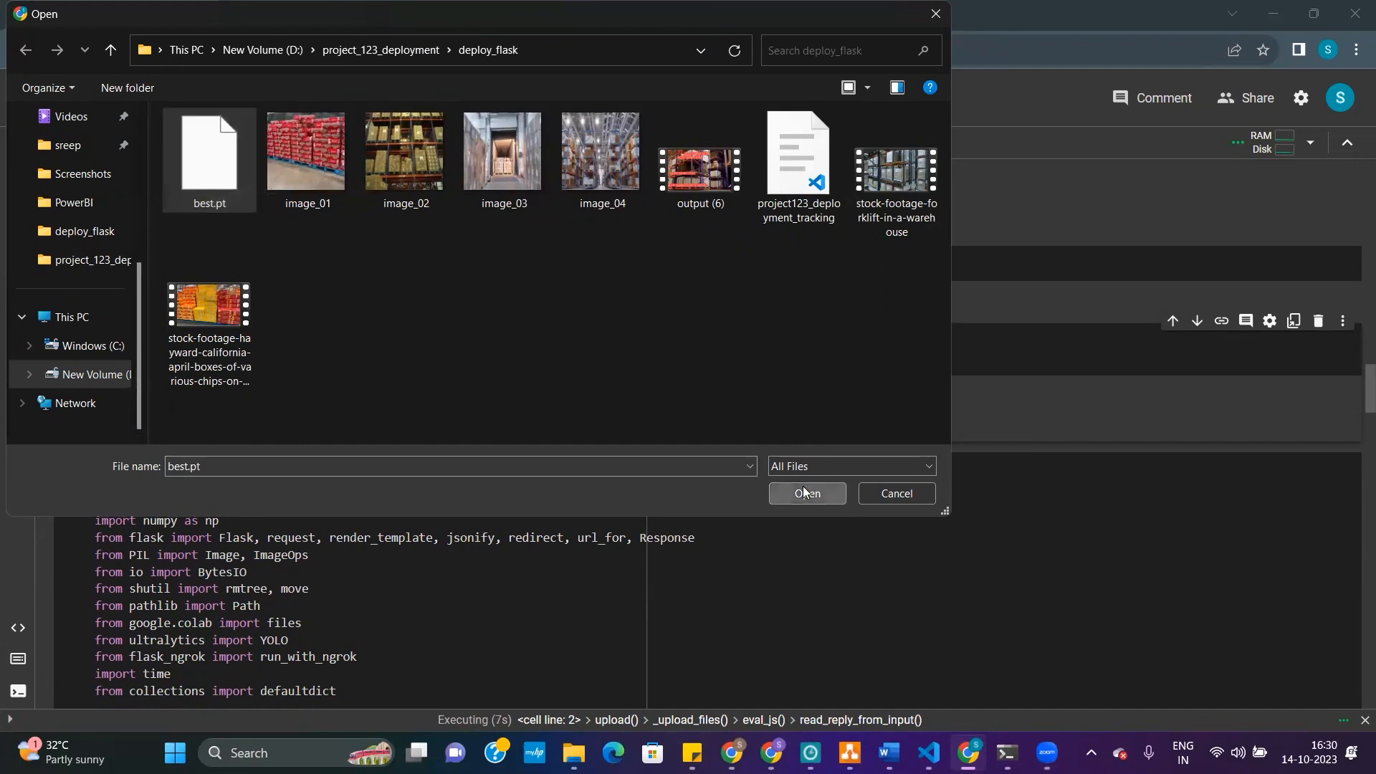
click(807, 493)
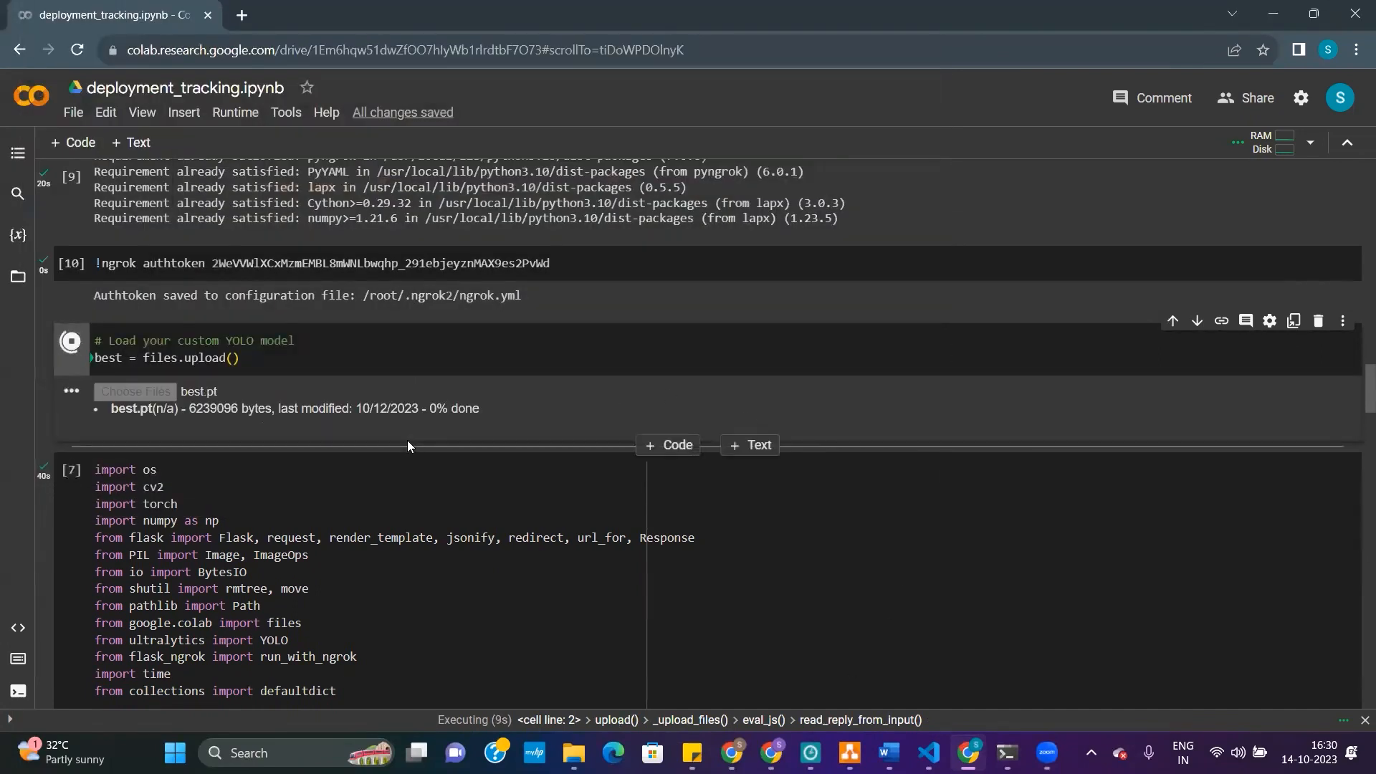
mouse_move(494, 470)
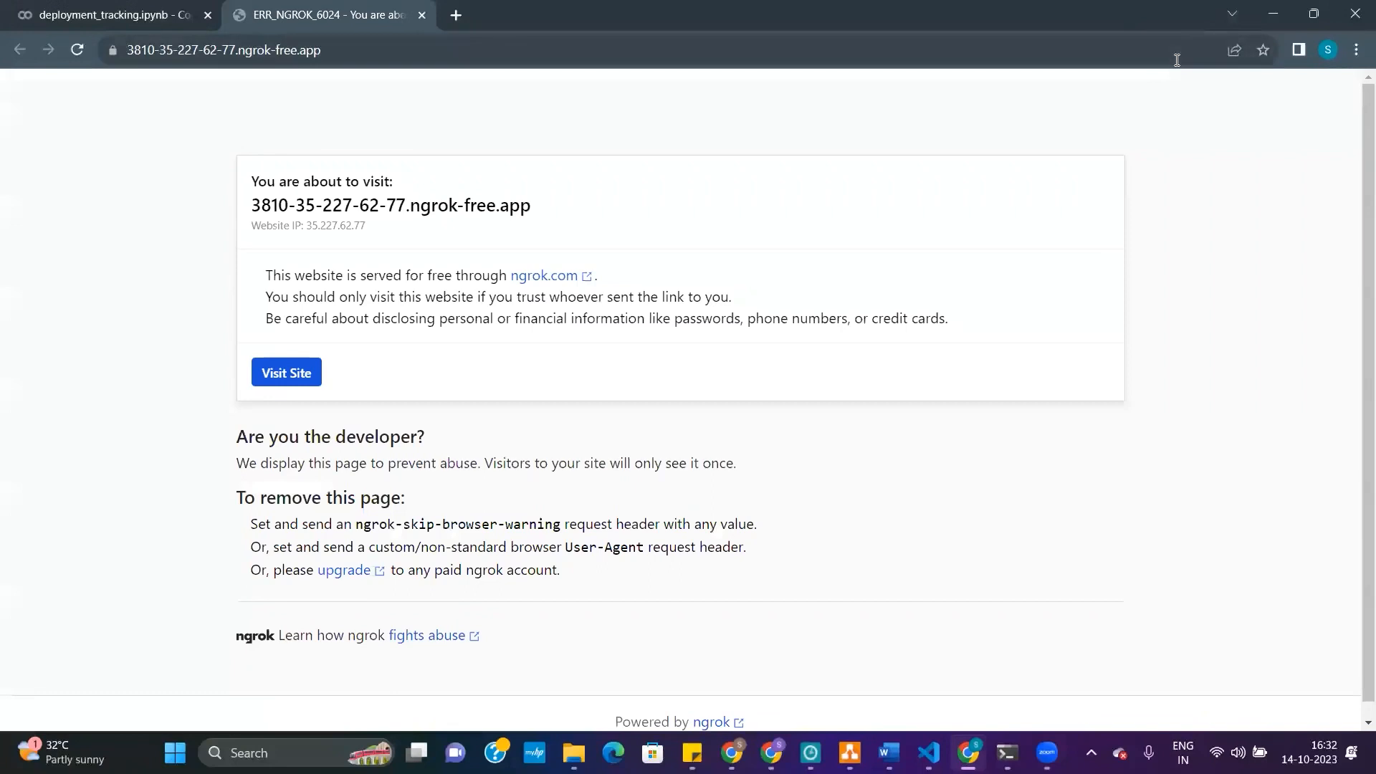
mouse_move(286, 360)
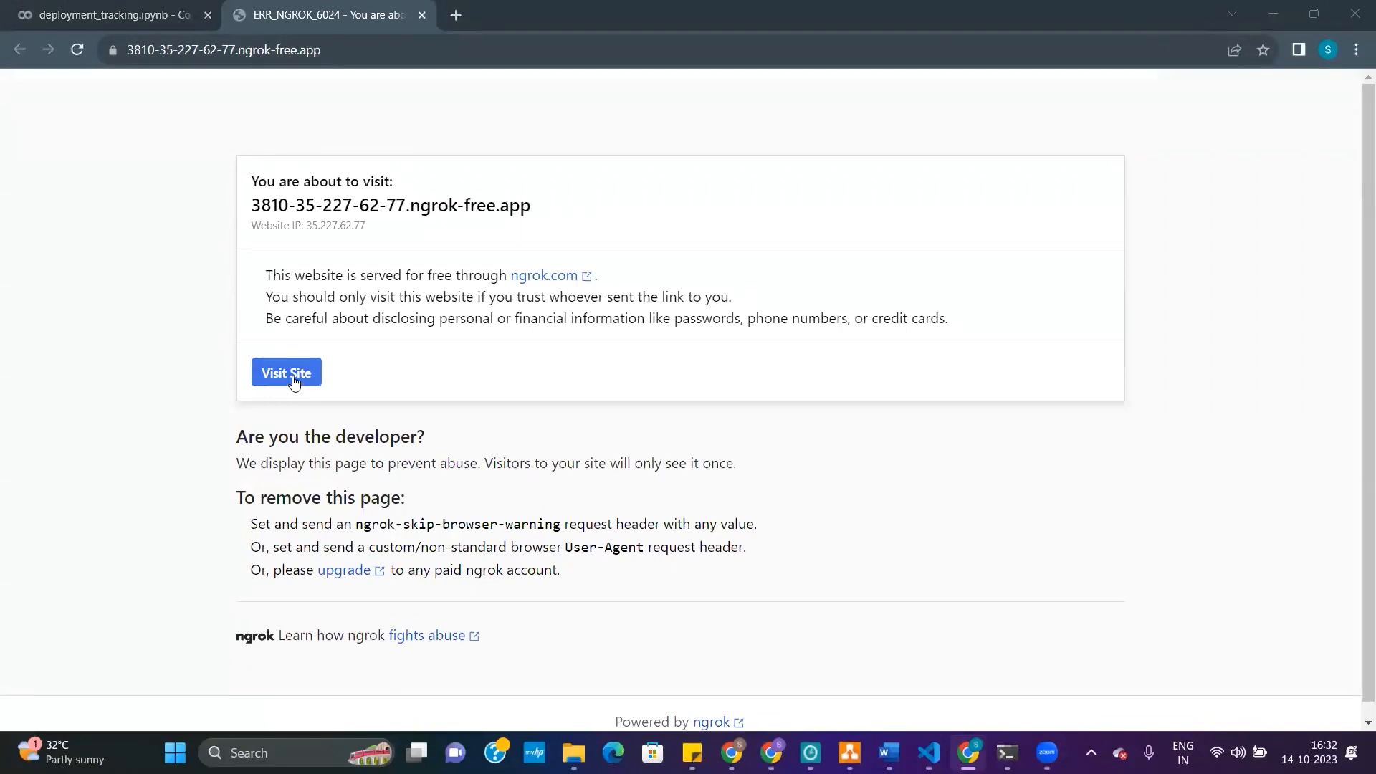
- Pass the ngrok warning and attach the forklift-in-a-warehouse MP4 video
click(286, 372)
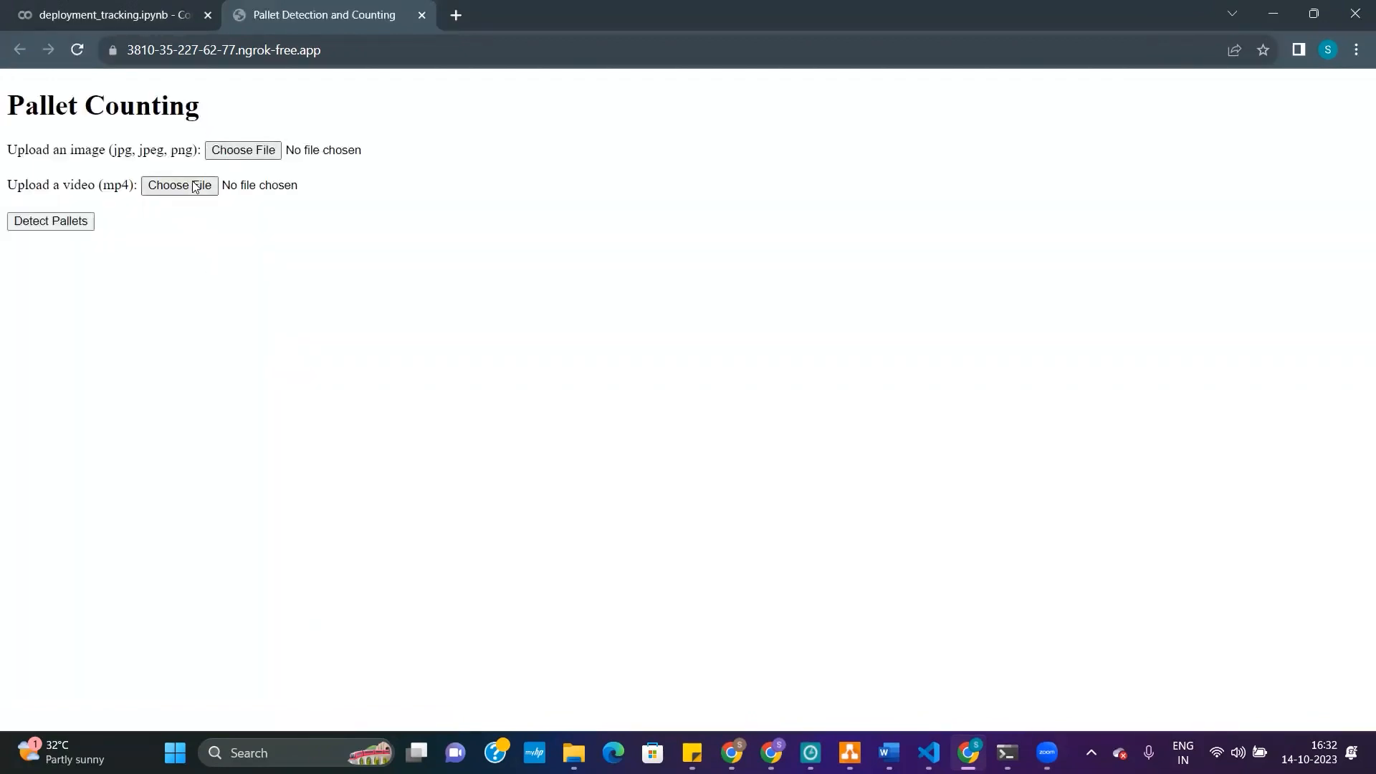
mouse_move(243, 199)
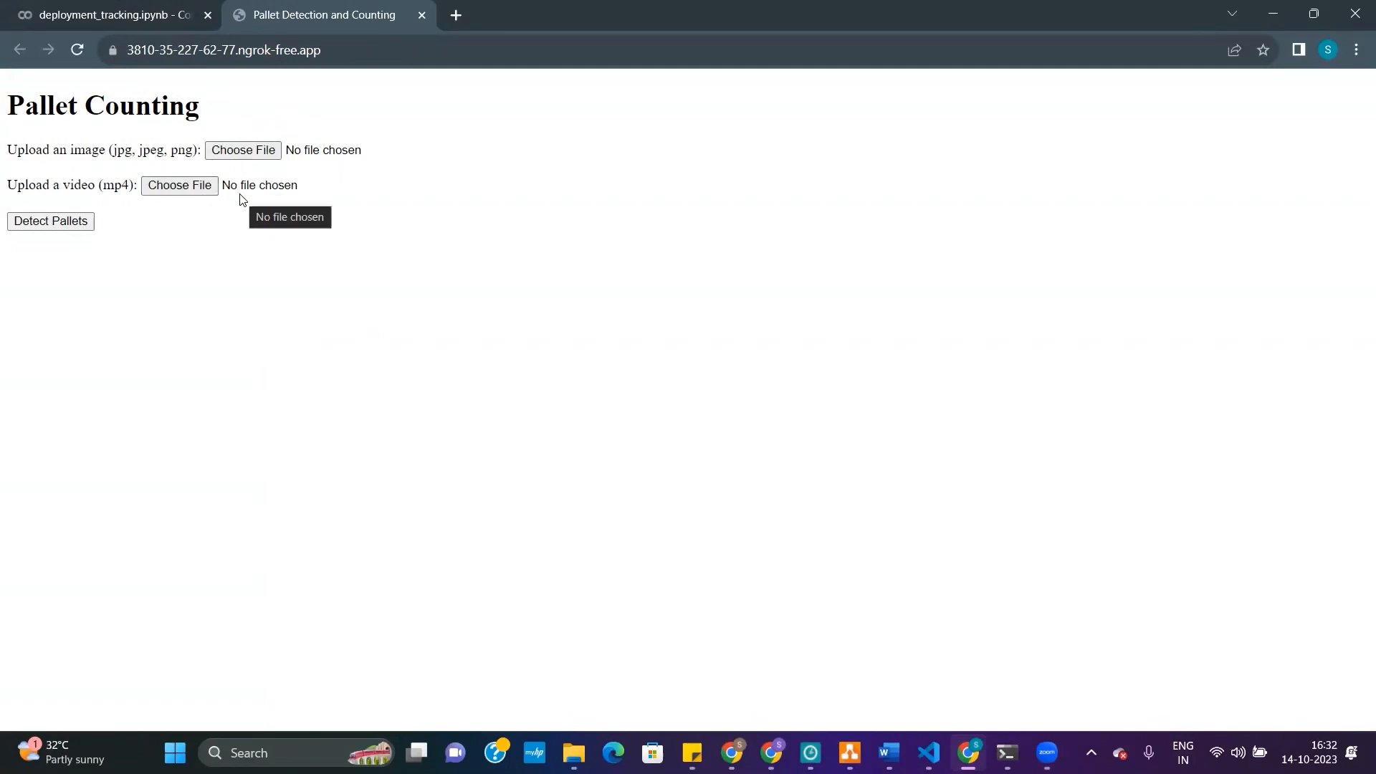
mouse_move(233, 169)
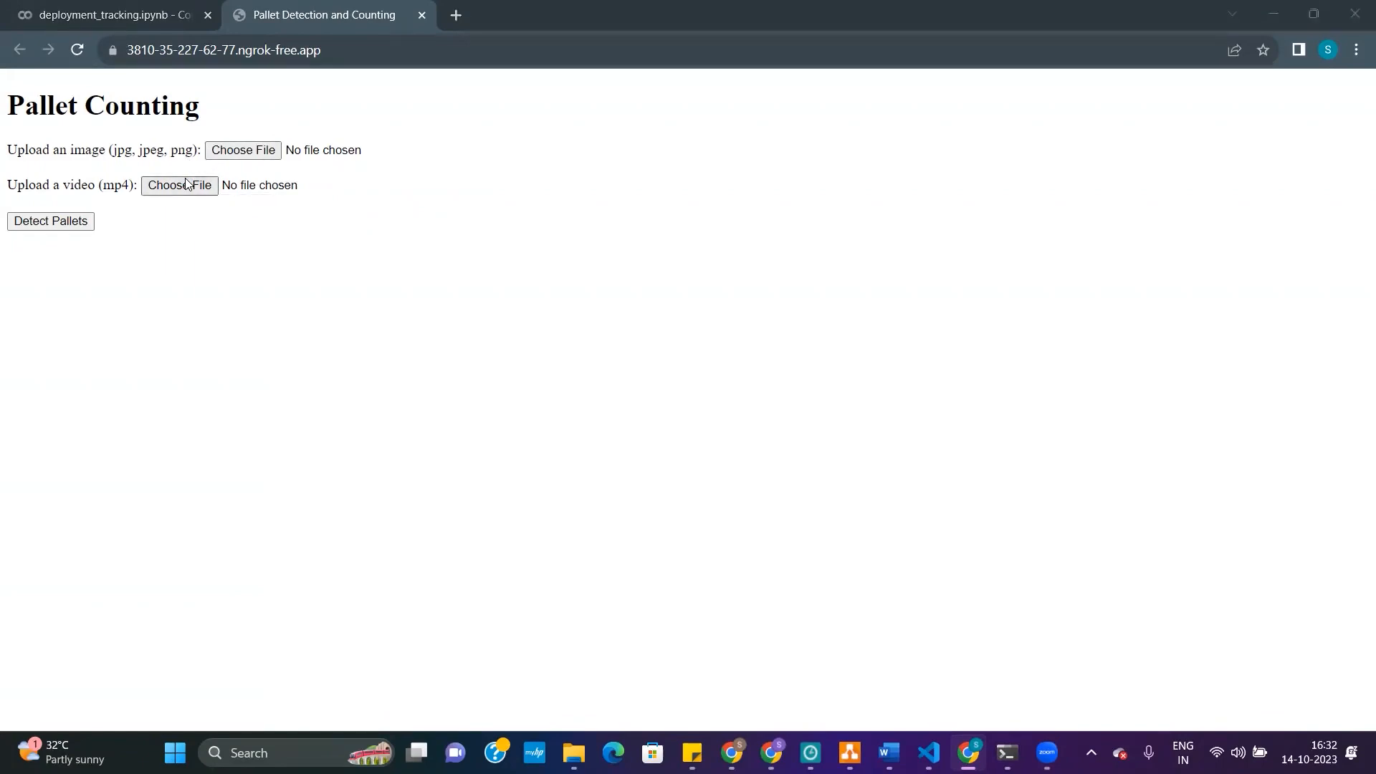
click(179, 185)
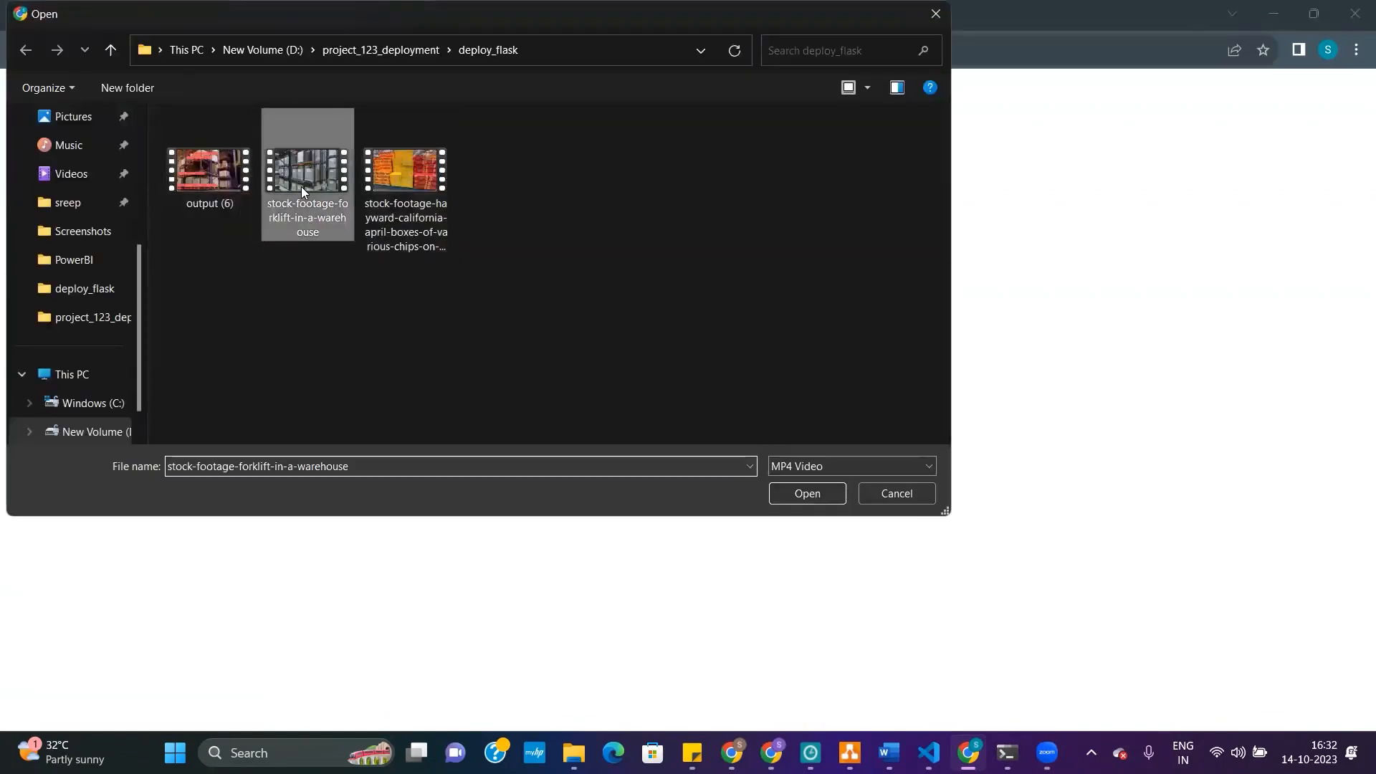
mouse_move(775, 494)
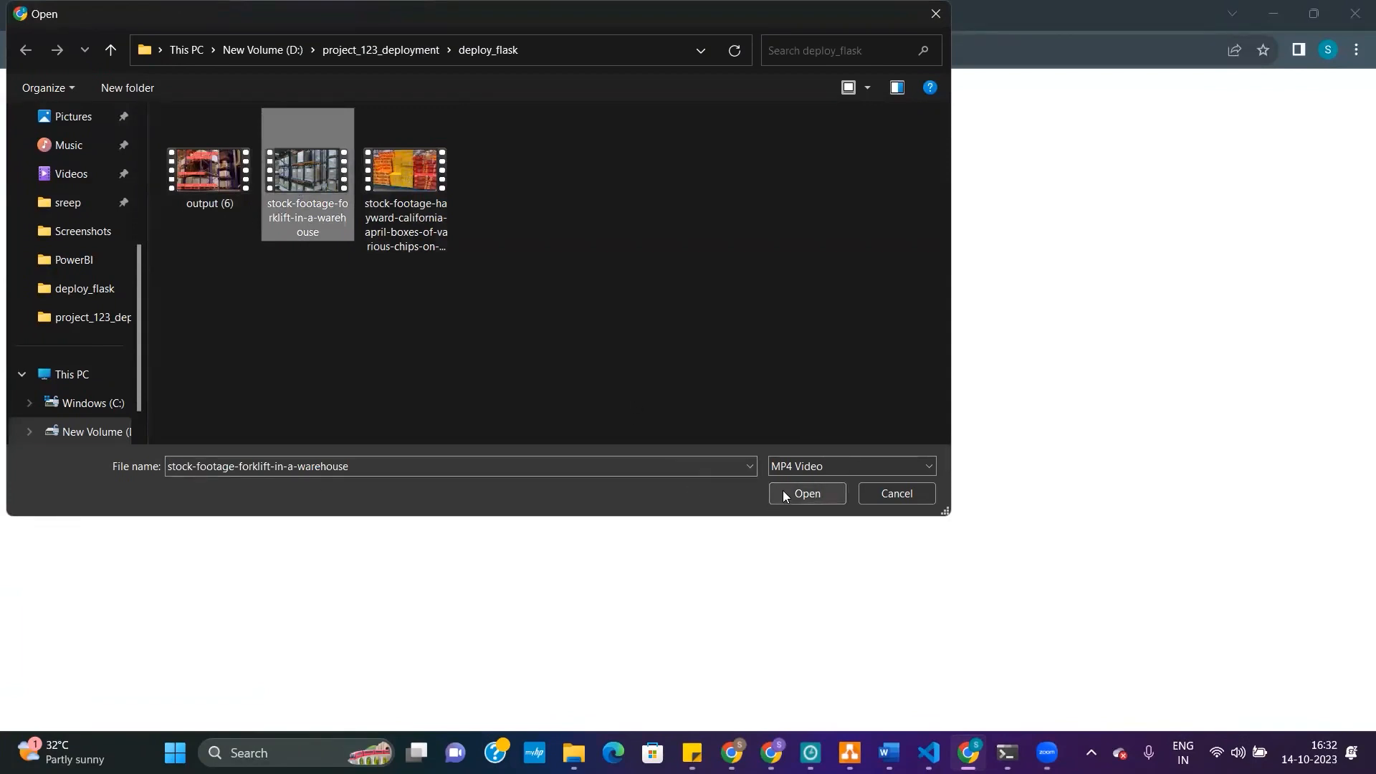
click(807, 494)
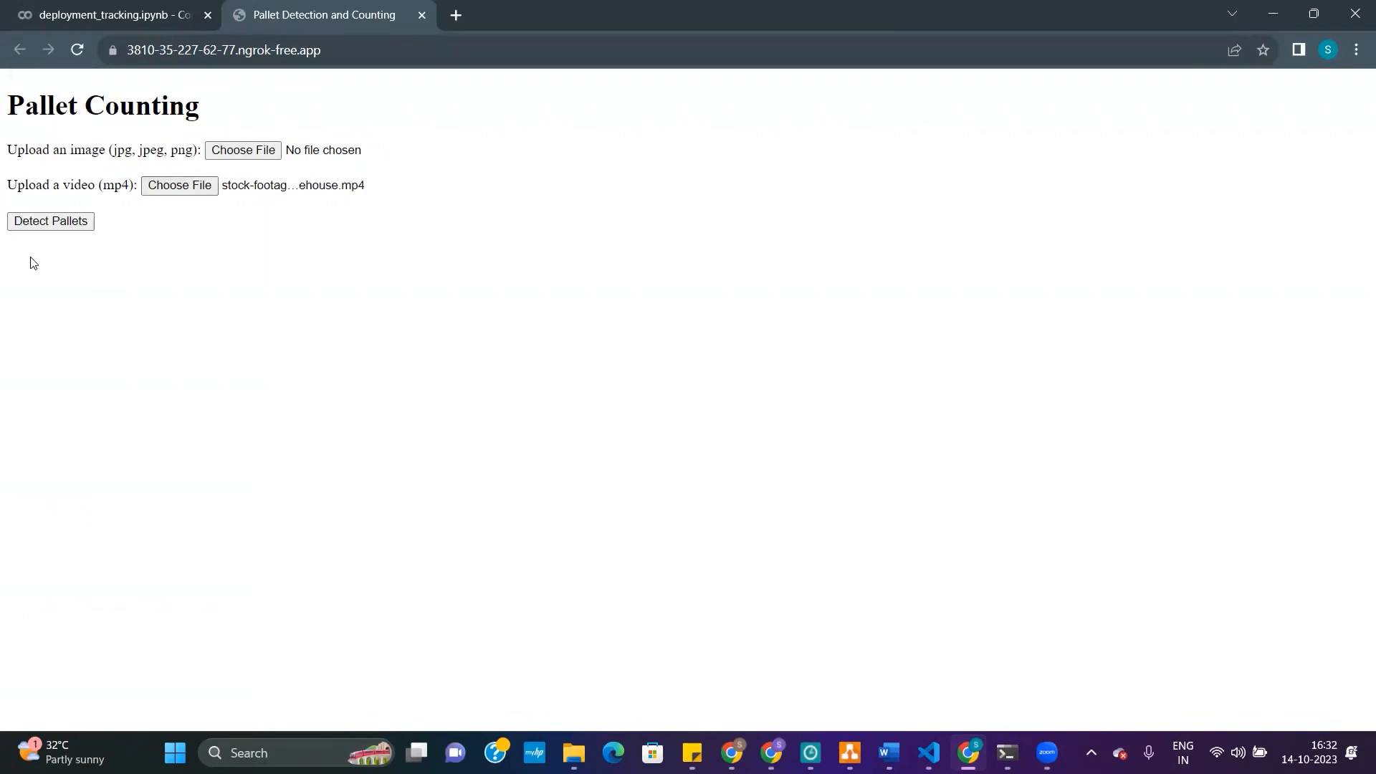
- Submit the forklift video to Detect Pallets, yielding labelled pallets and count 5
click(50, 221)
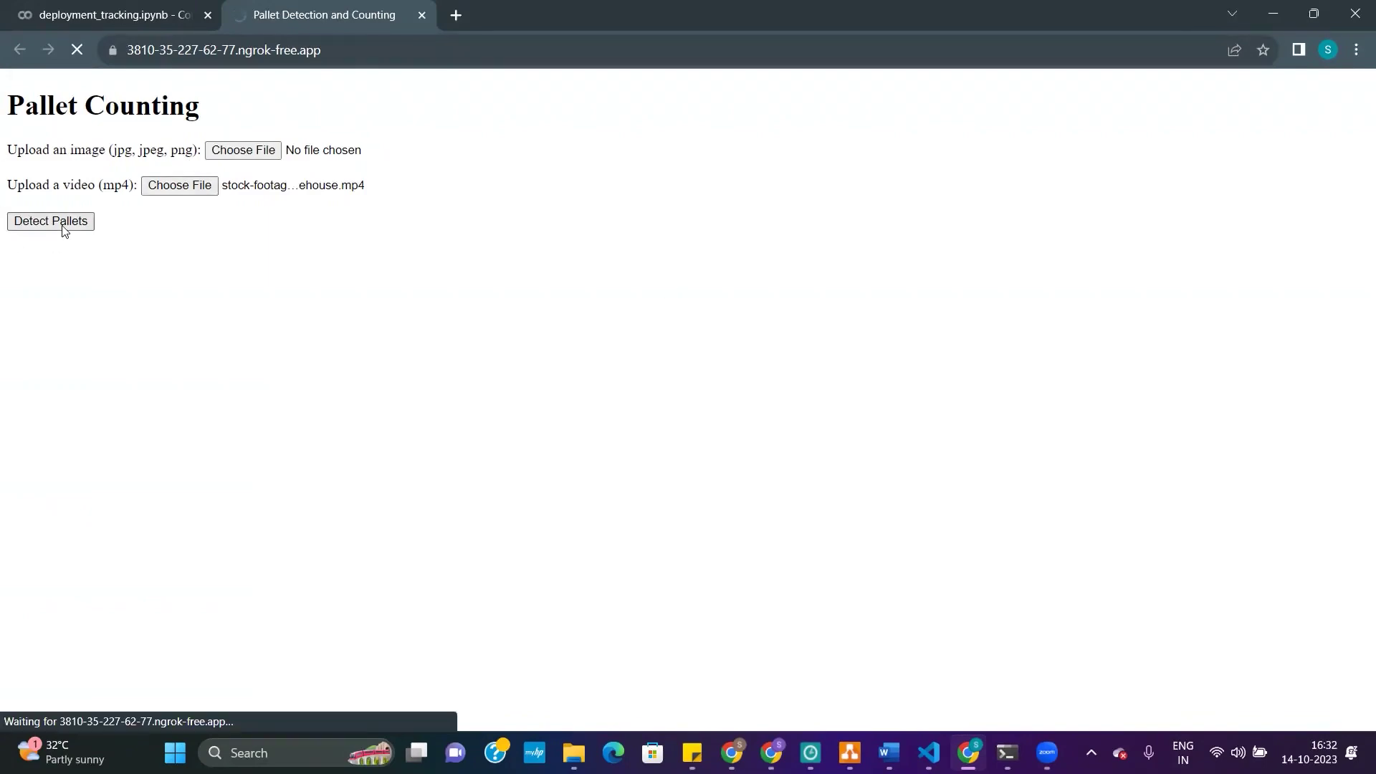
mouse_move(70, 217)
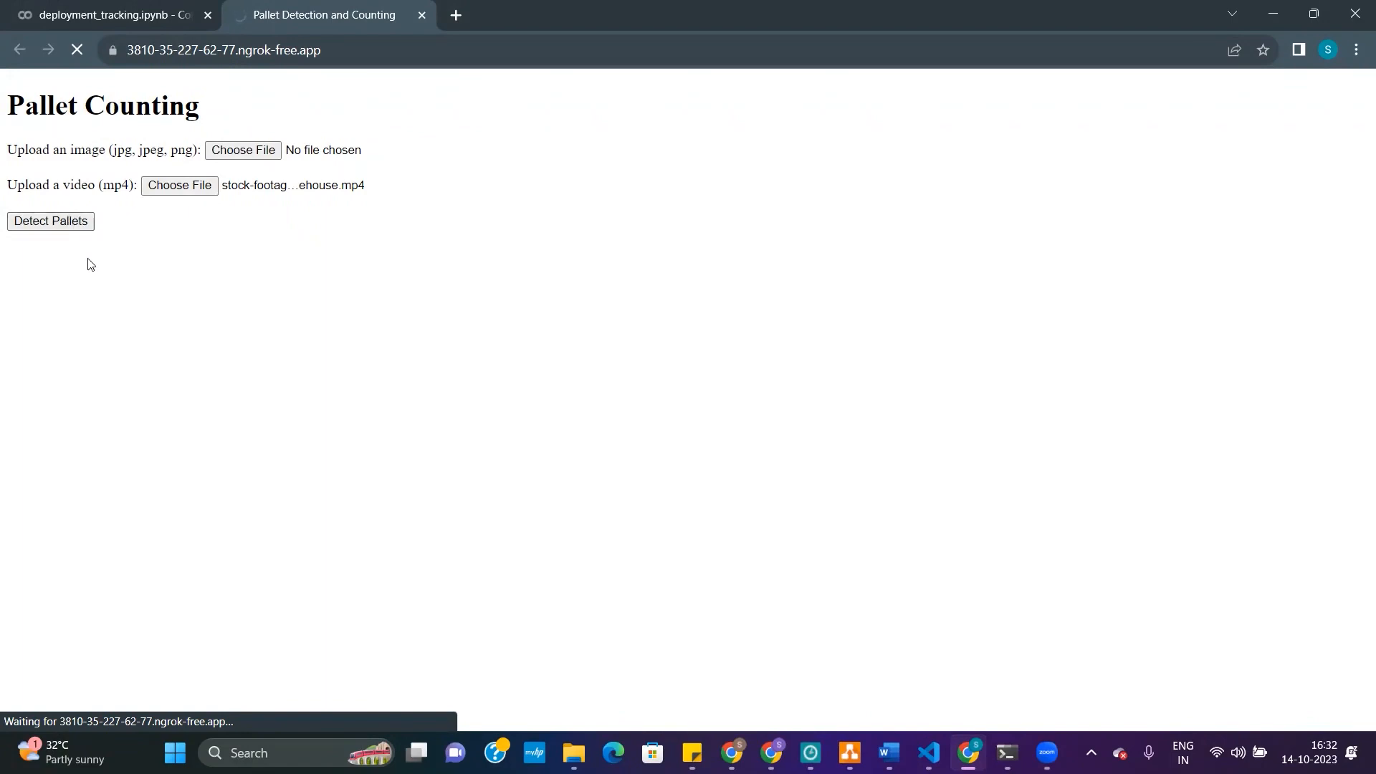
mouse_move(104, 318)
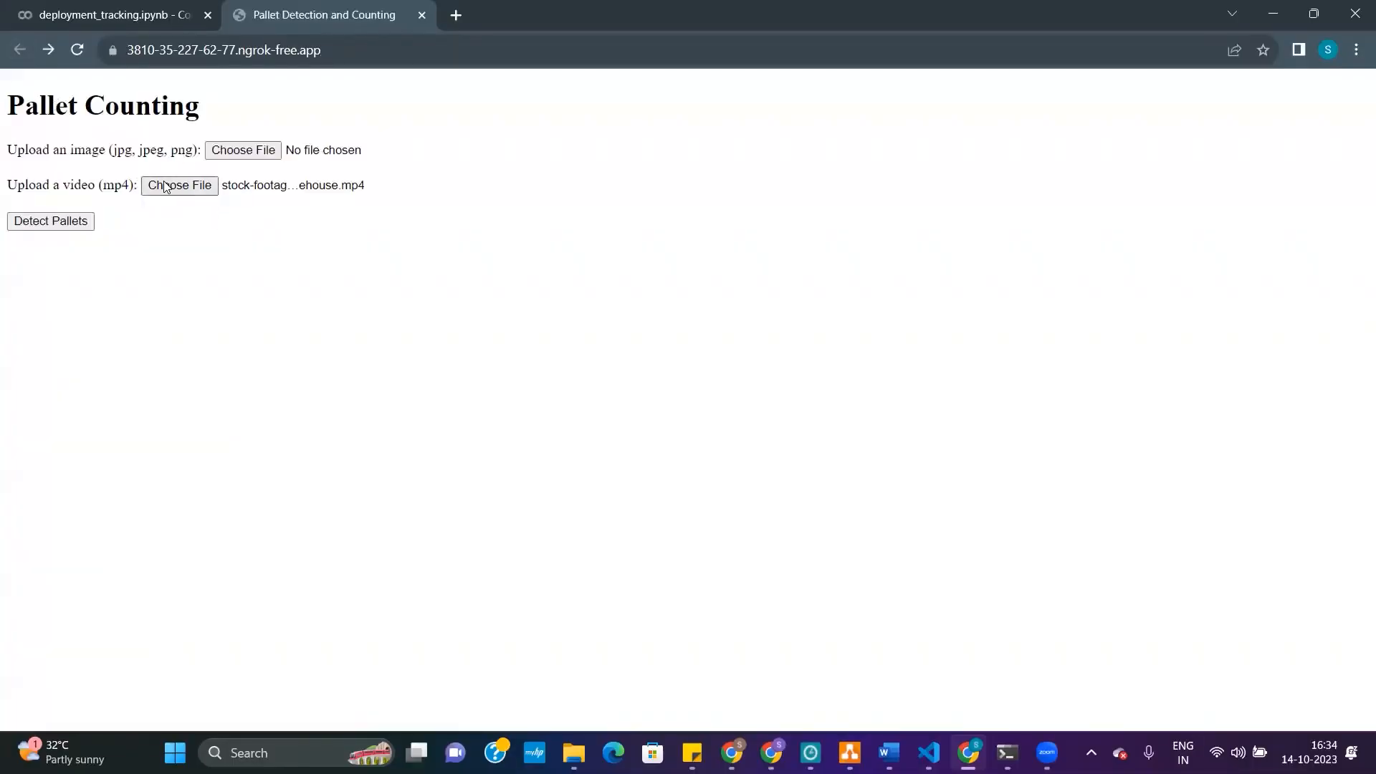
click(50, 221)
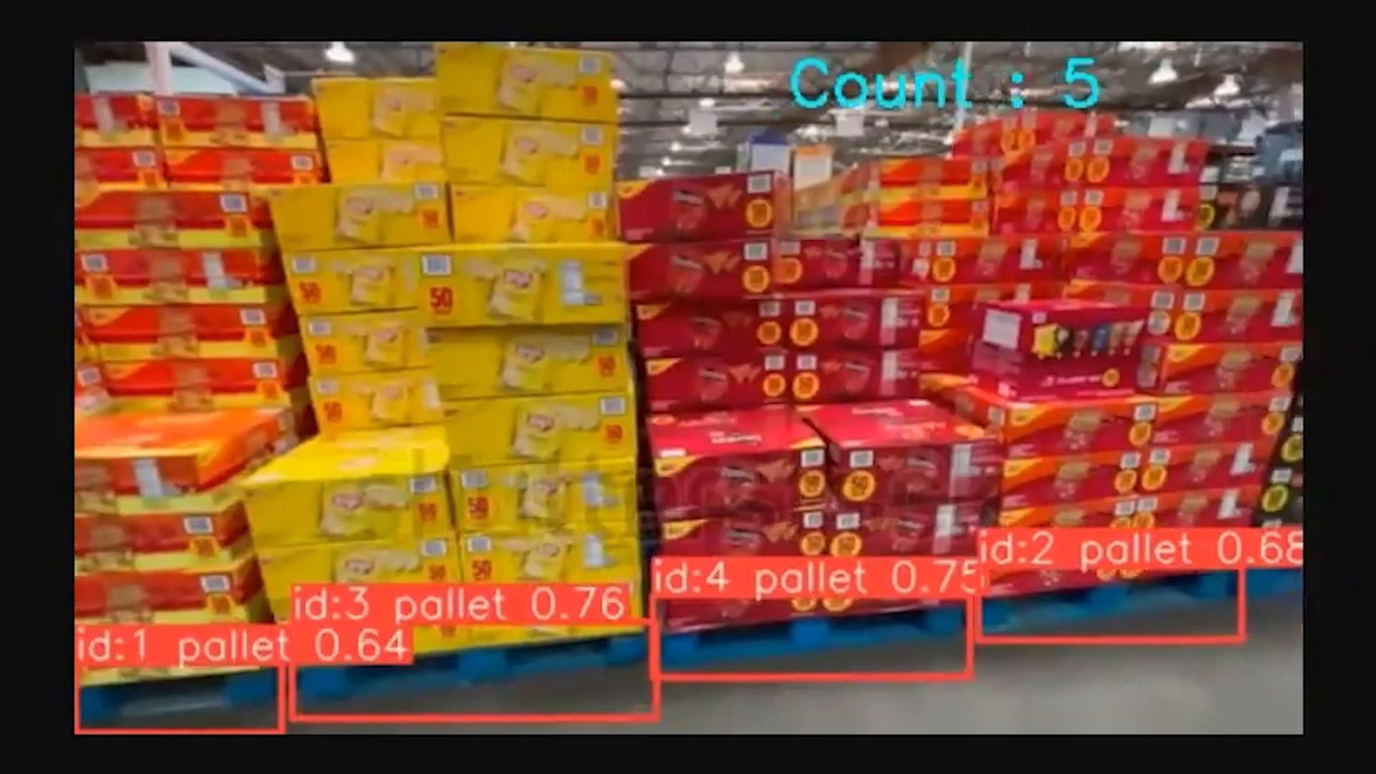